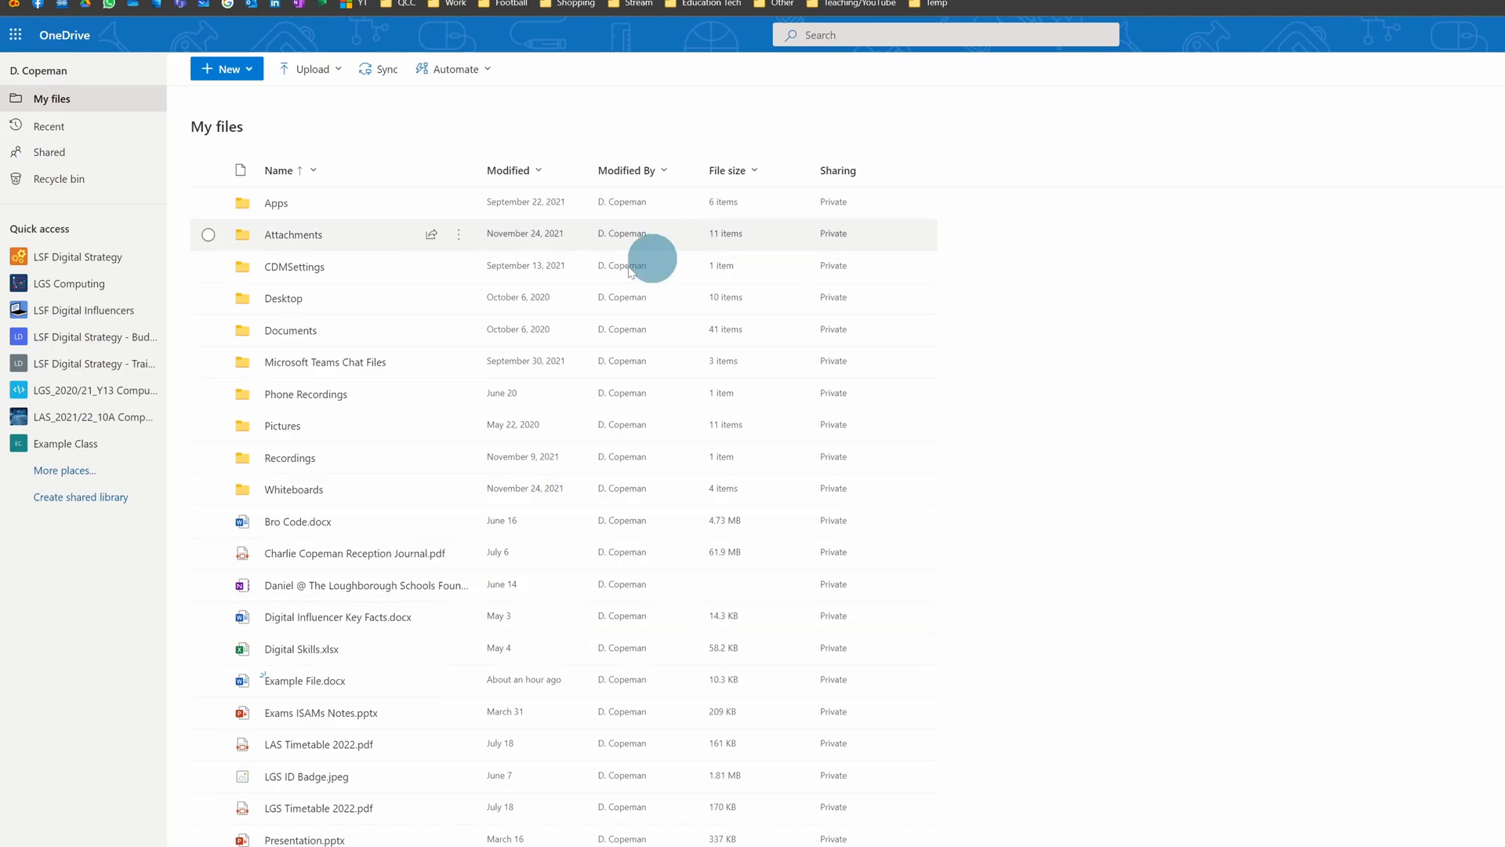
mouse_move(360, 734)
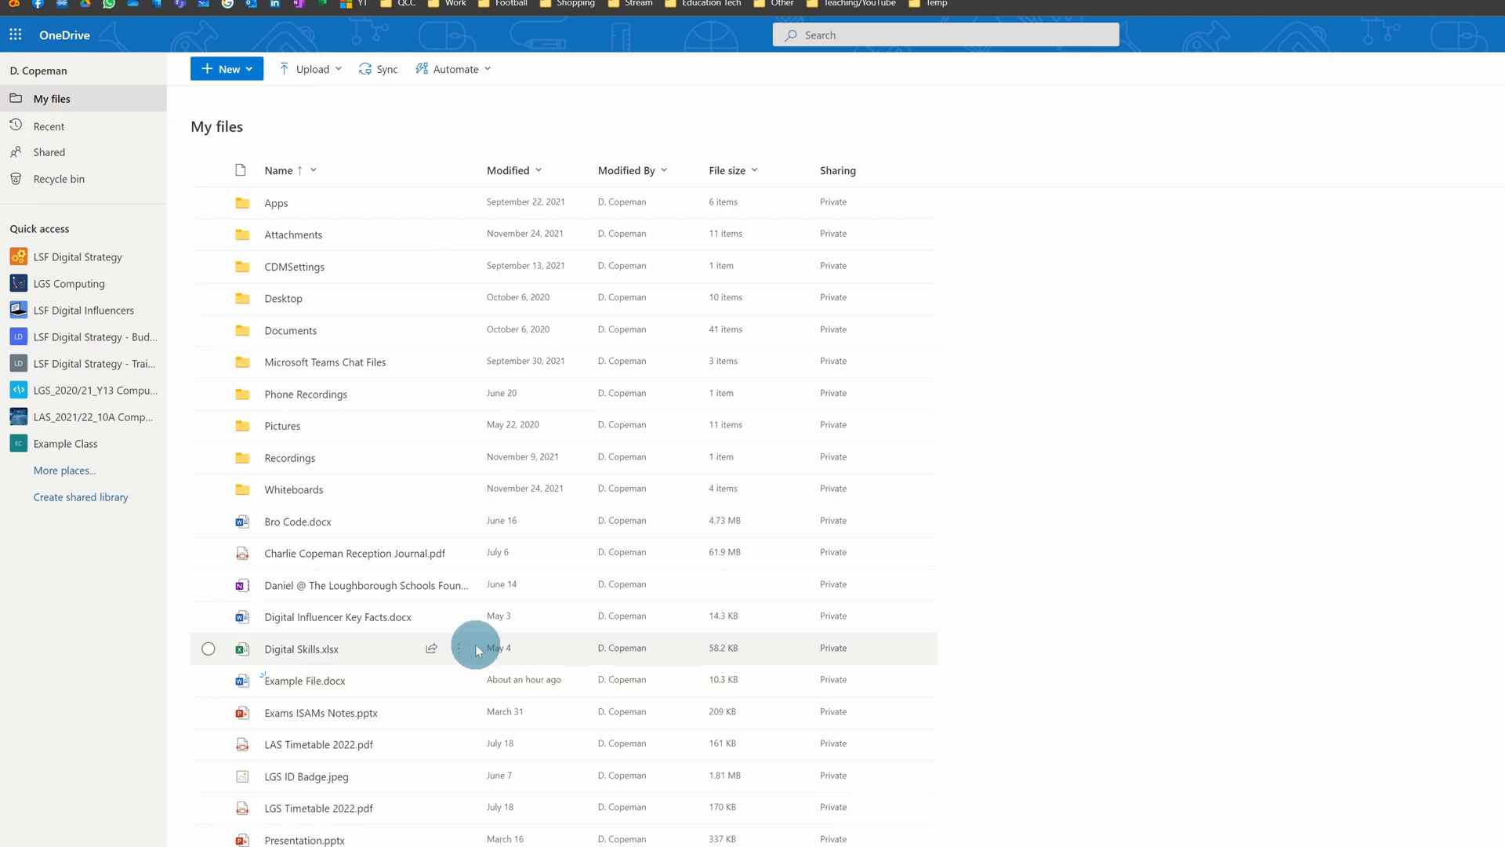
mouse_move(467, 618)
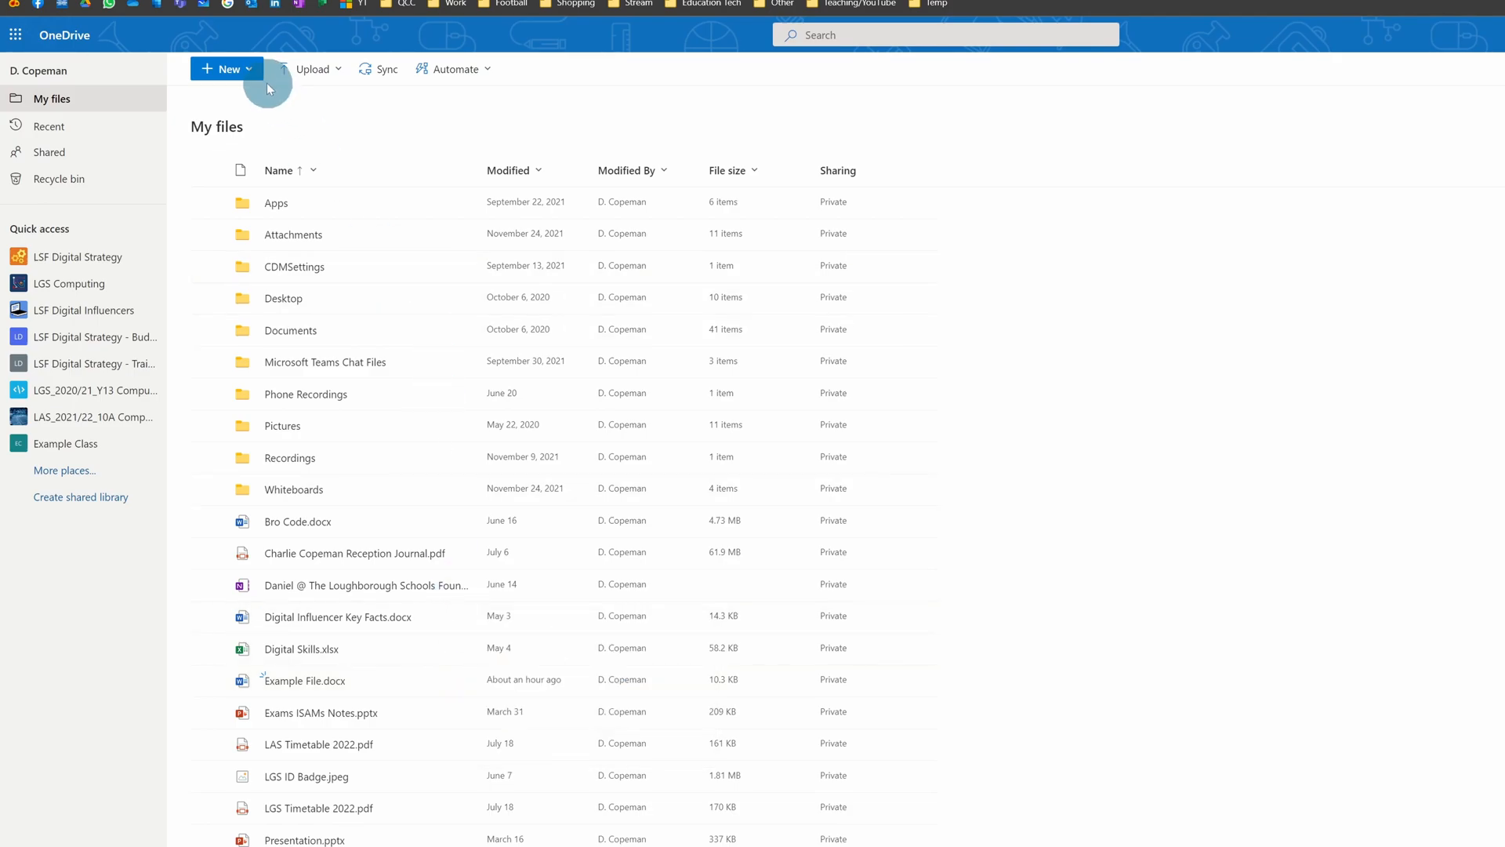
Create a new folder named Spring Cleaning in My files
click(226, 69)
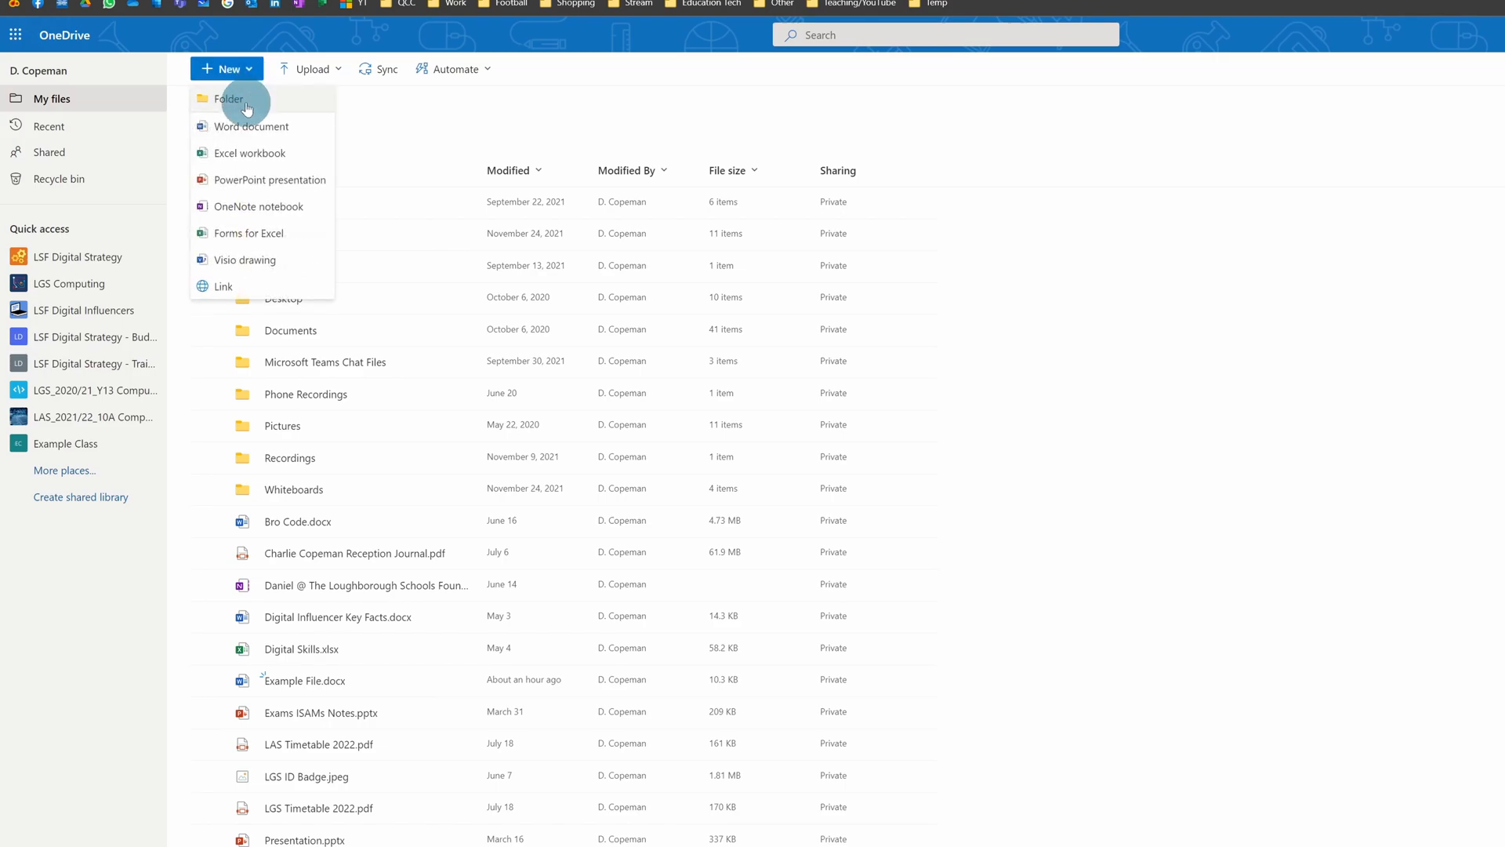
click(229, 99)
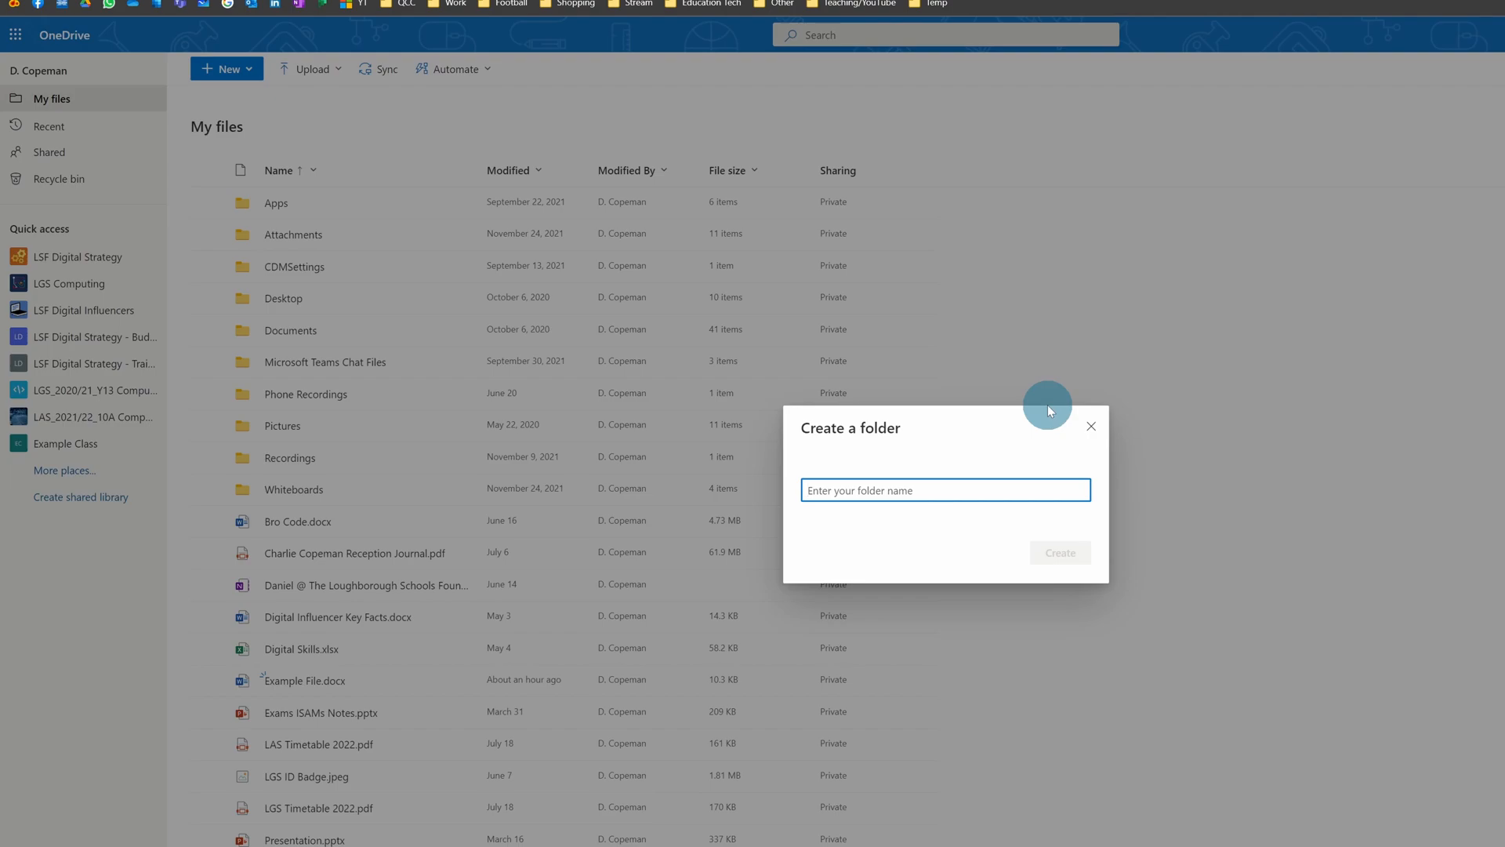
text(Spring Cleaning)
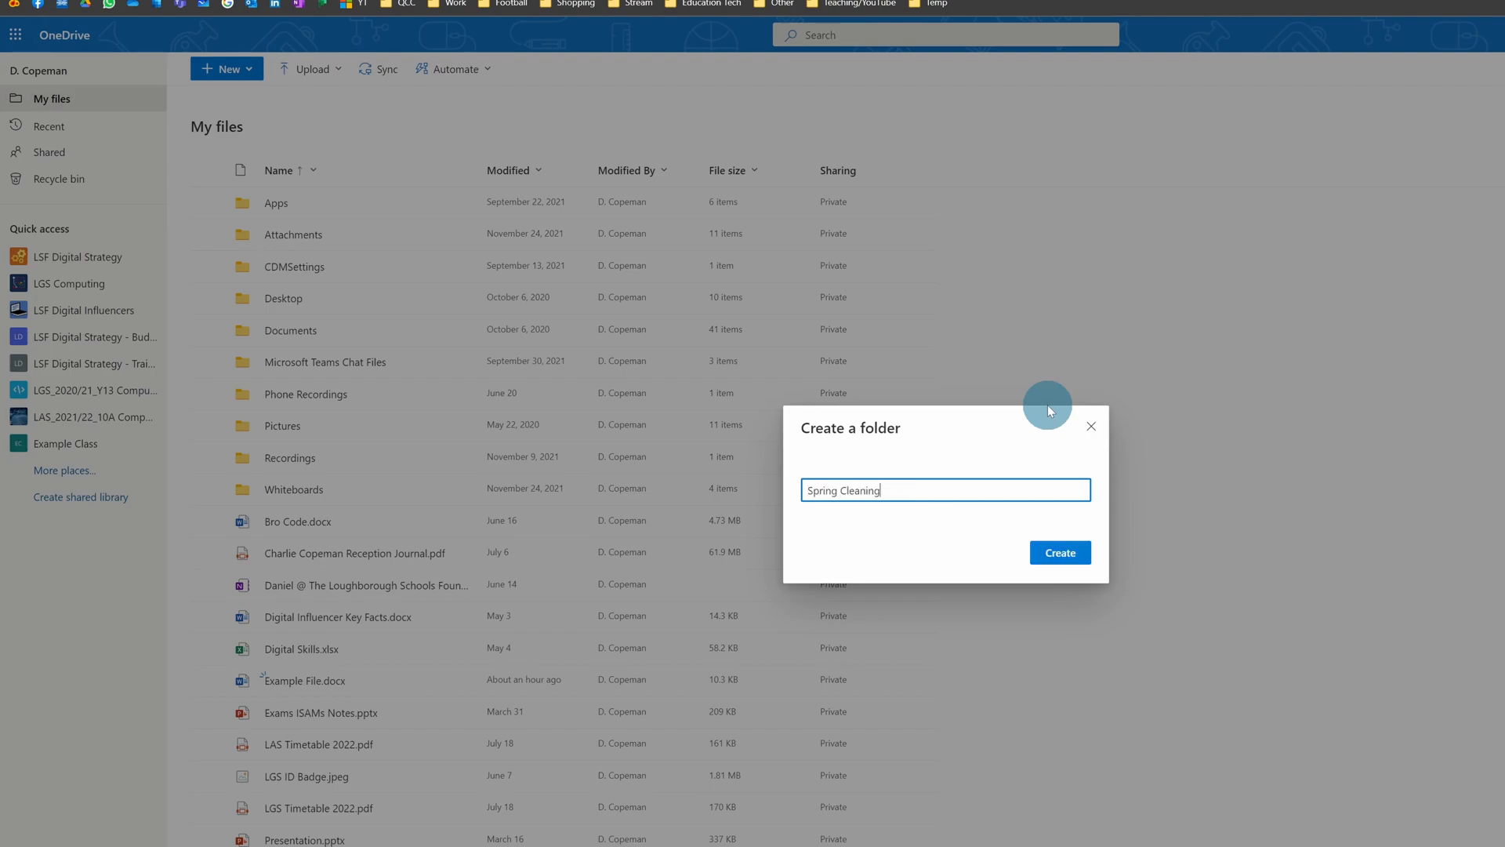
click(1060, 551)
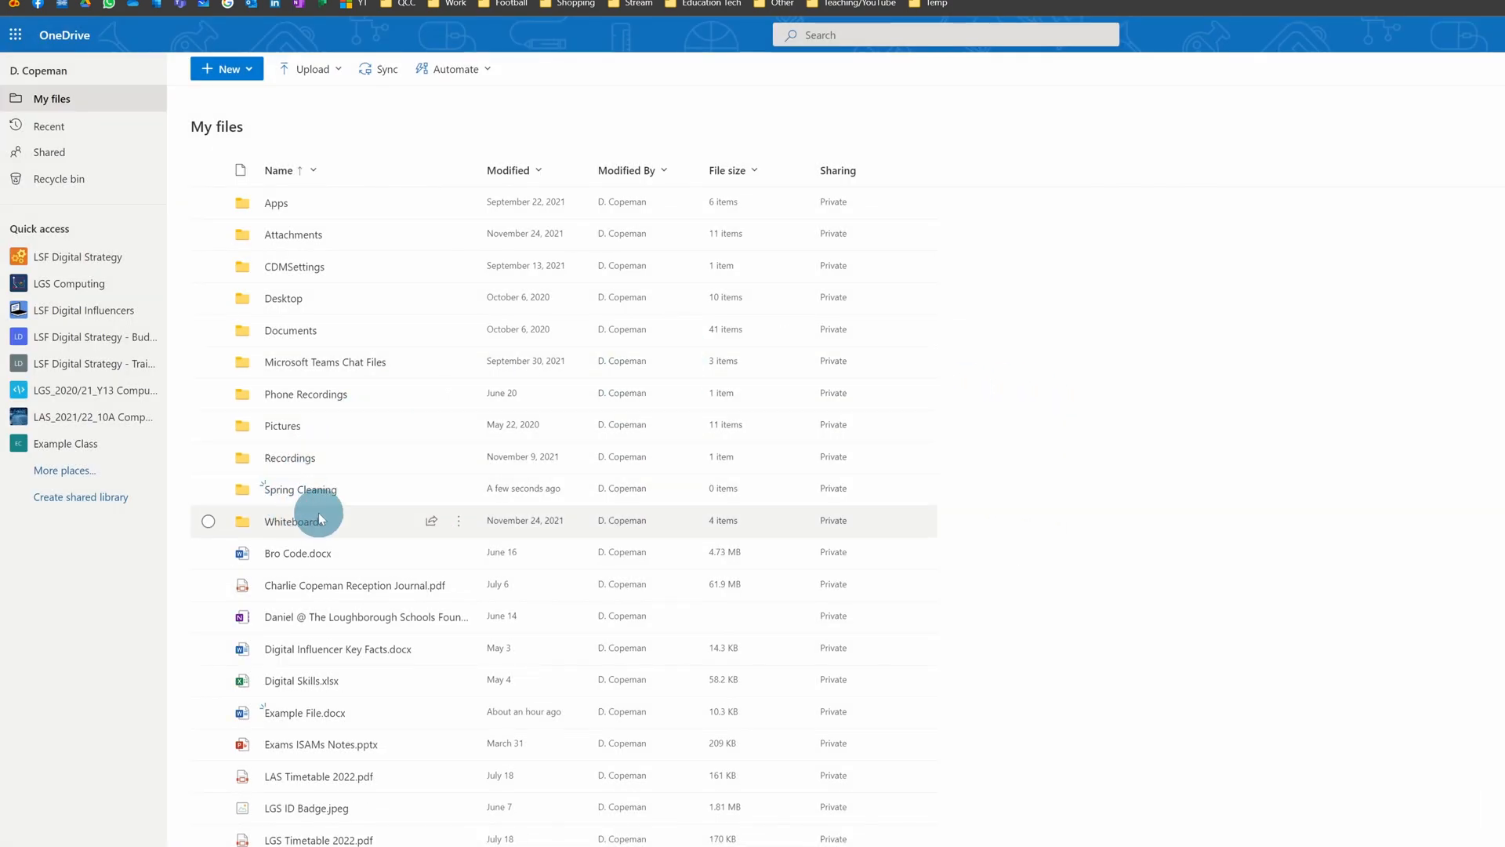
mouse_move(304, 498)
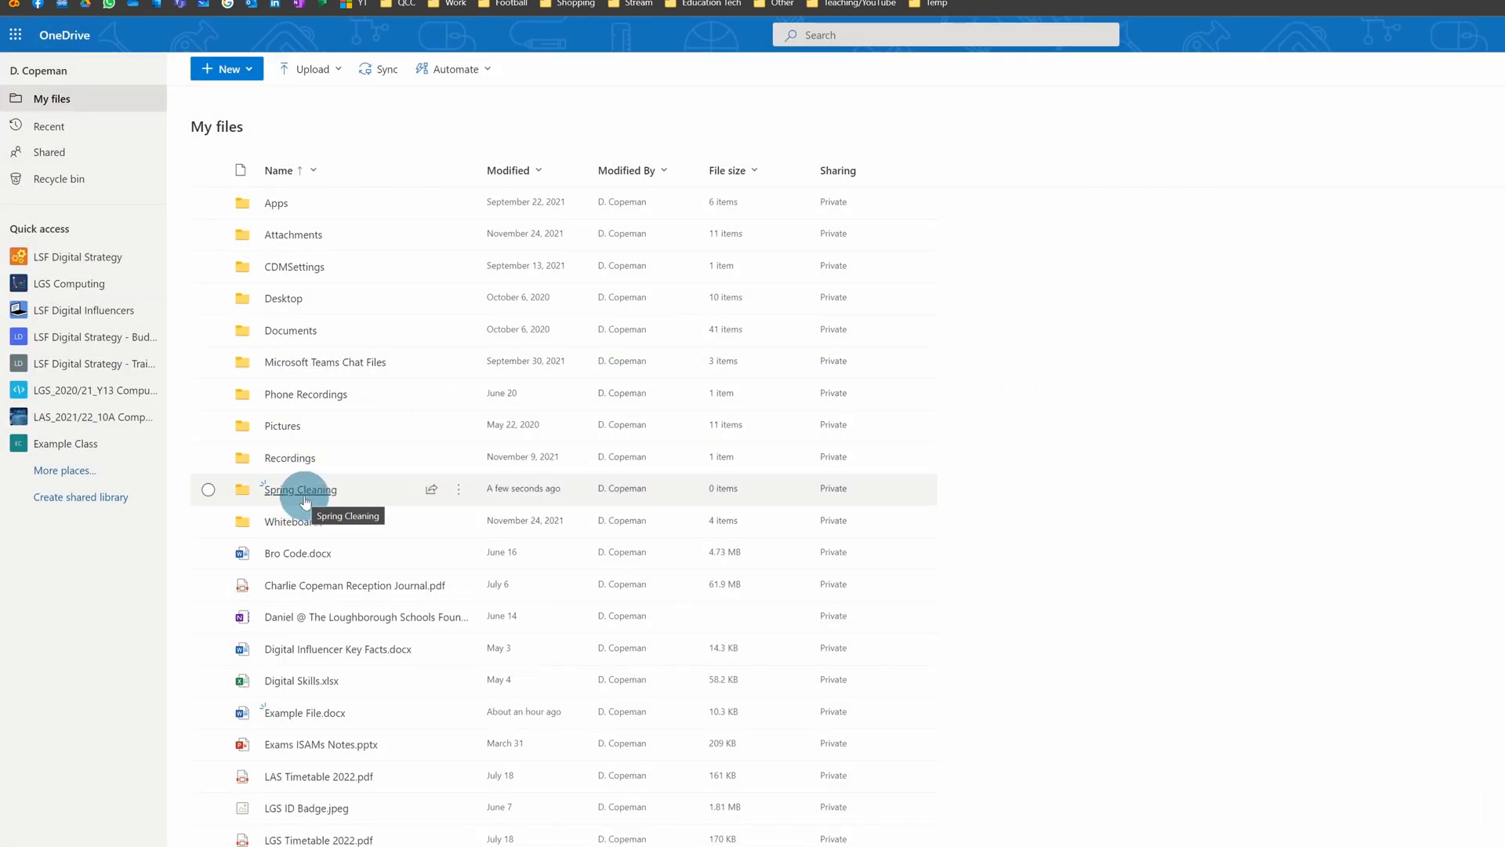
mouse_move(207, 558)
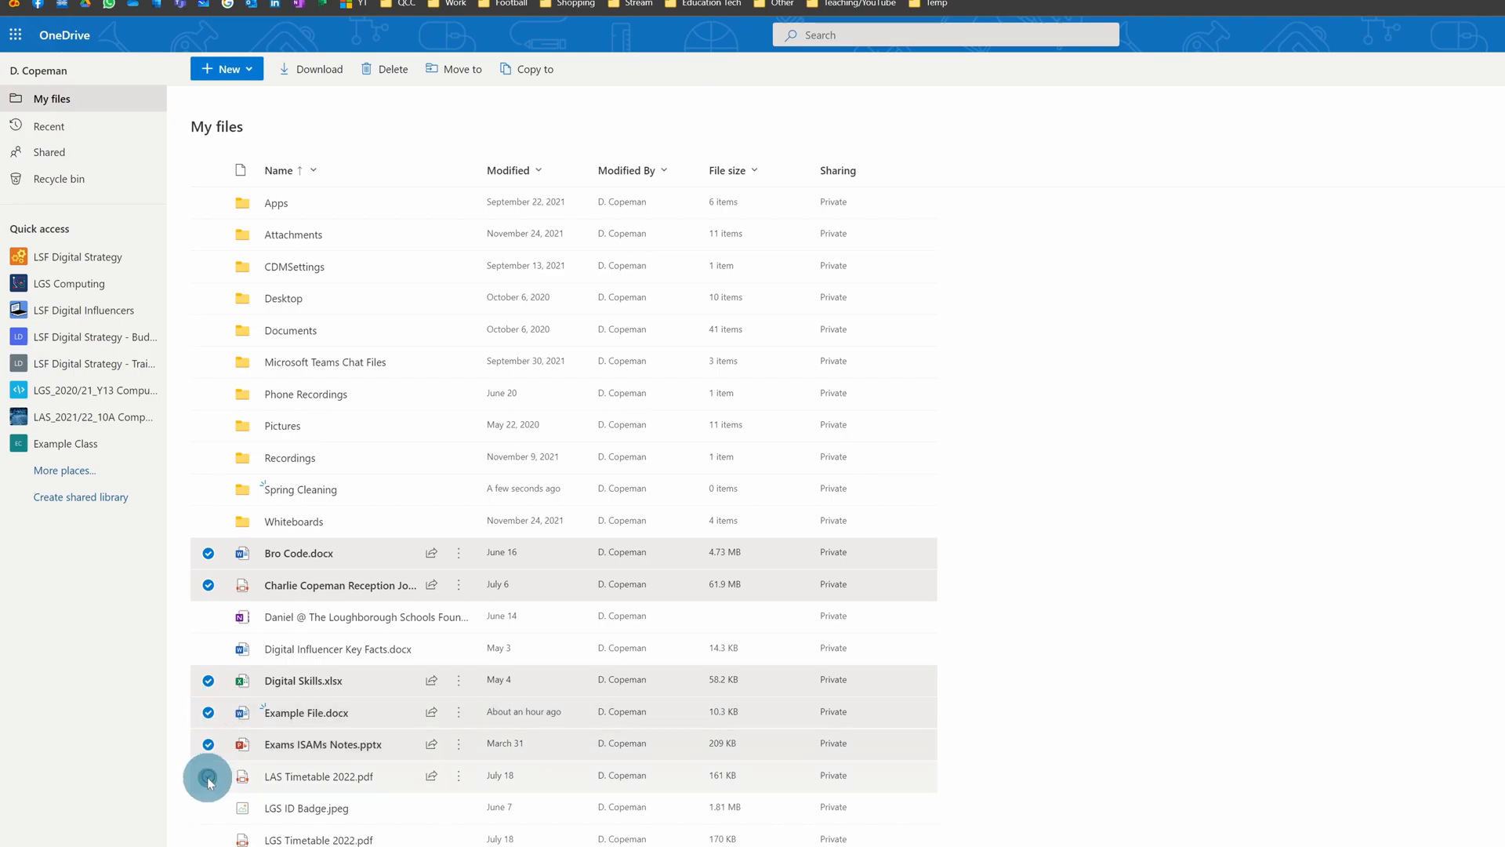
Add LAS Timetable 2022.pdf and the remaining files to the selection and start Move to for the 13 items
click(209, 777)
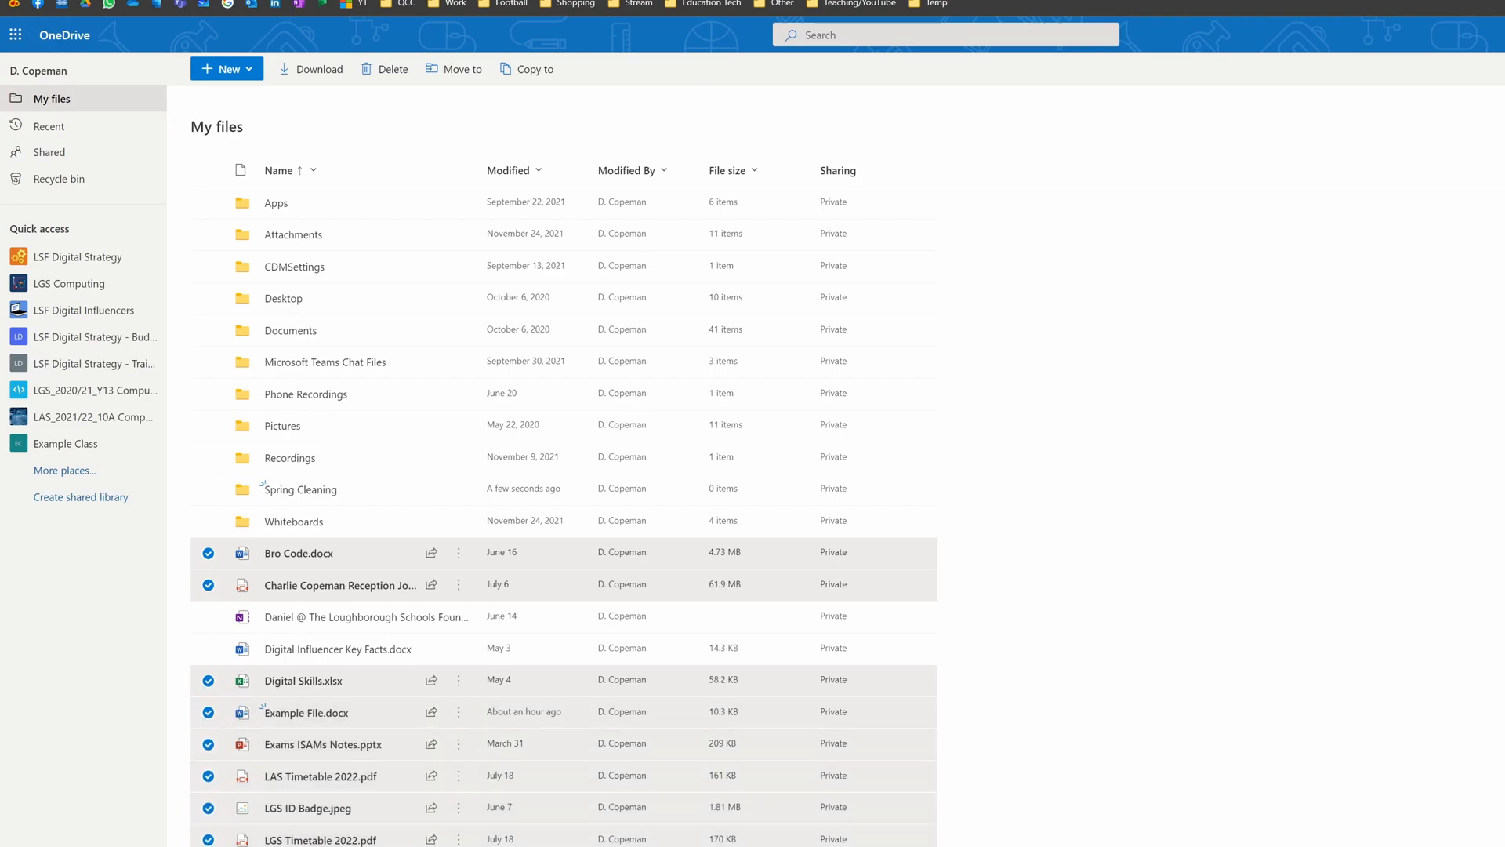
scroll(down, 3)
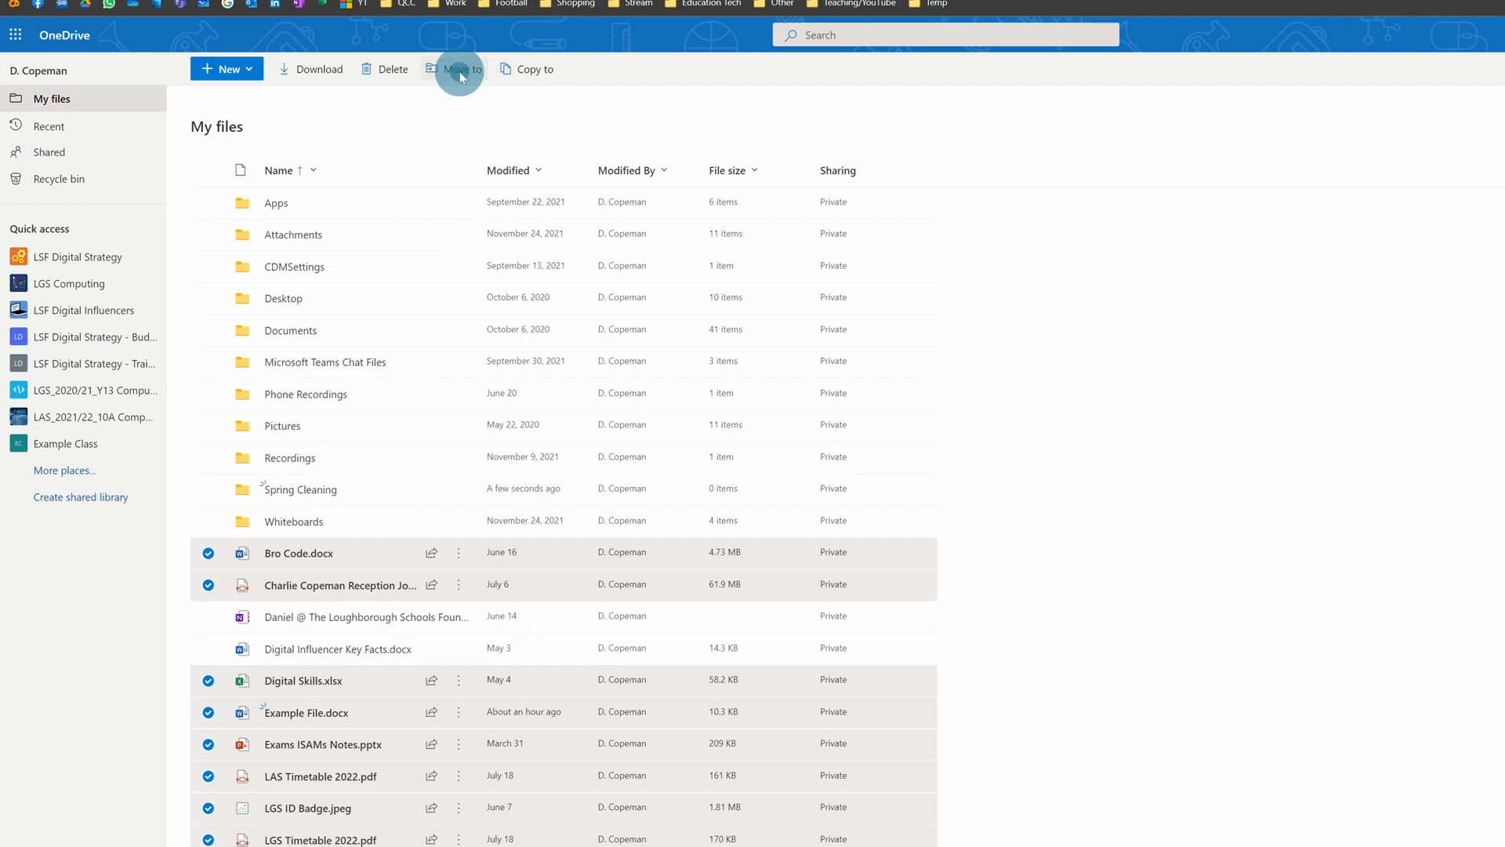
click(461, 69)
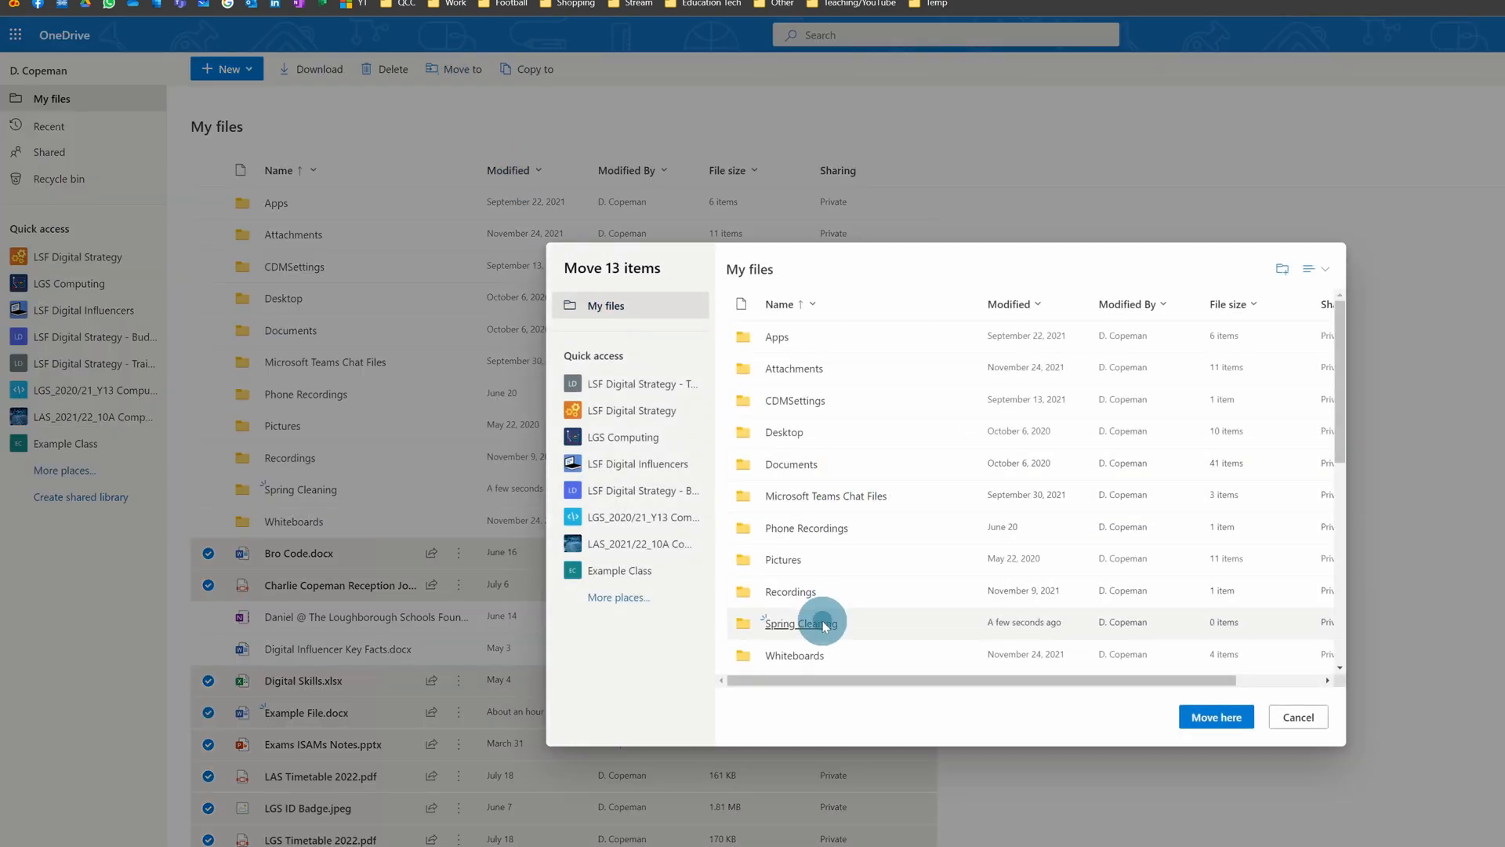
Move the 13 selected files into the Spring Cleaning folder
double_click(798, 622)
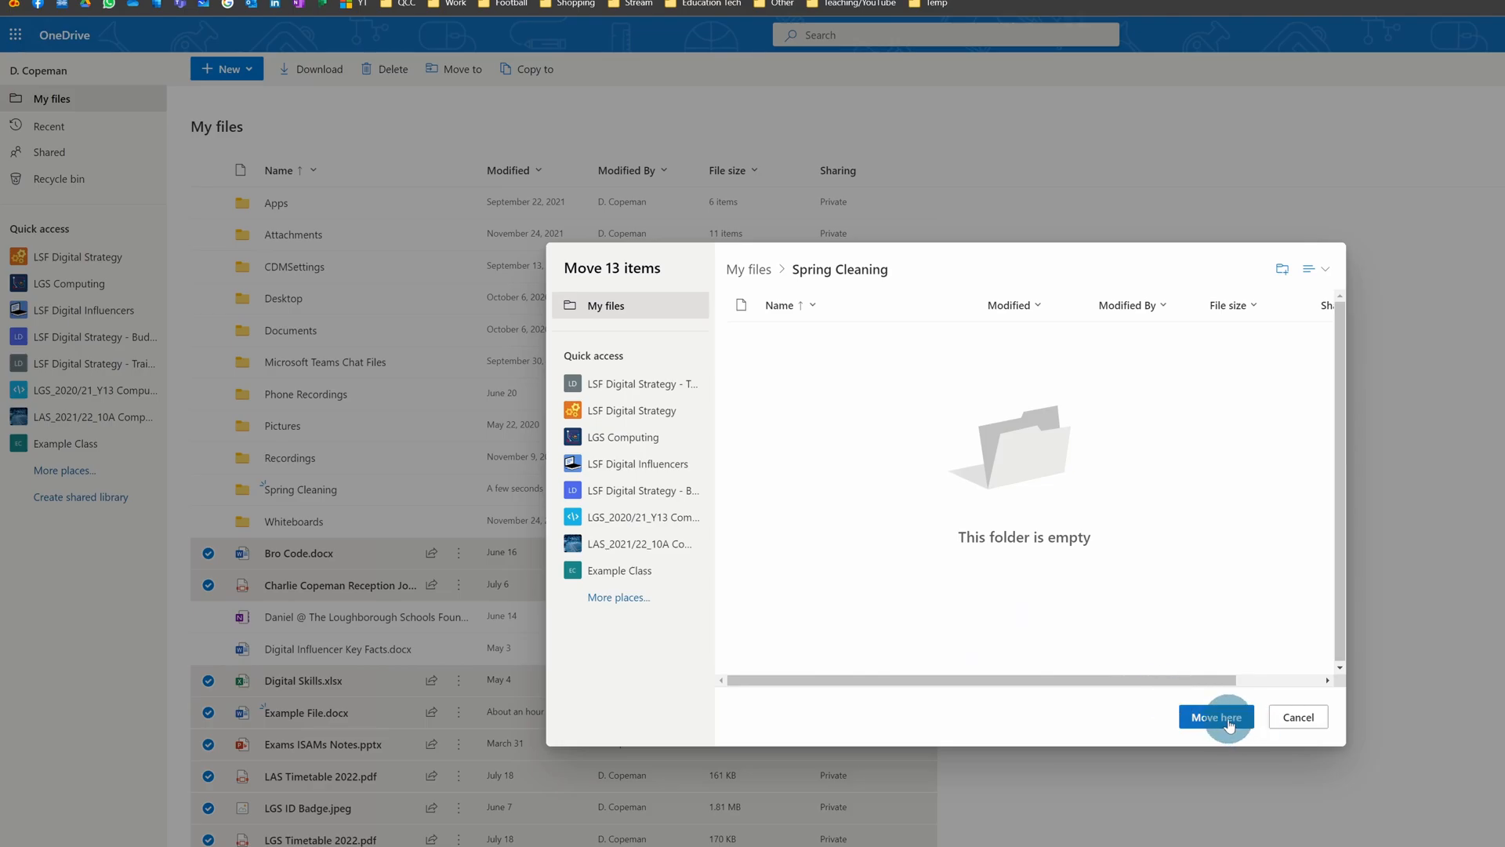
click(1215, 716)
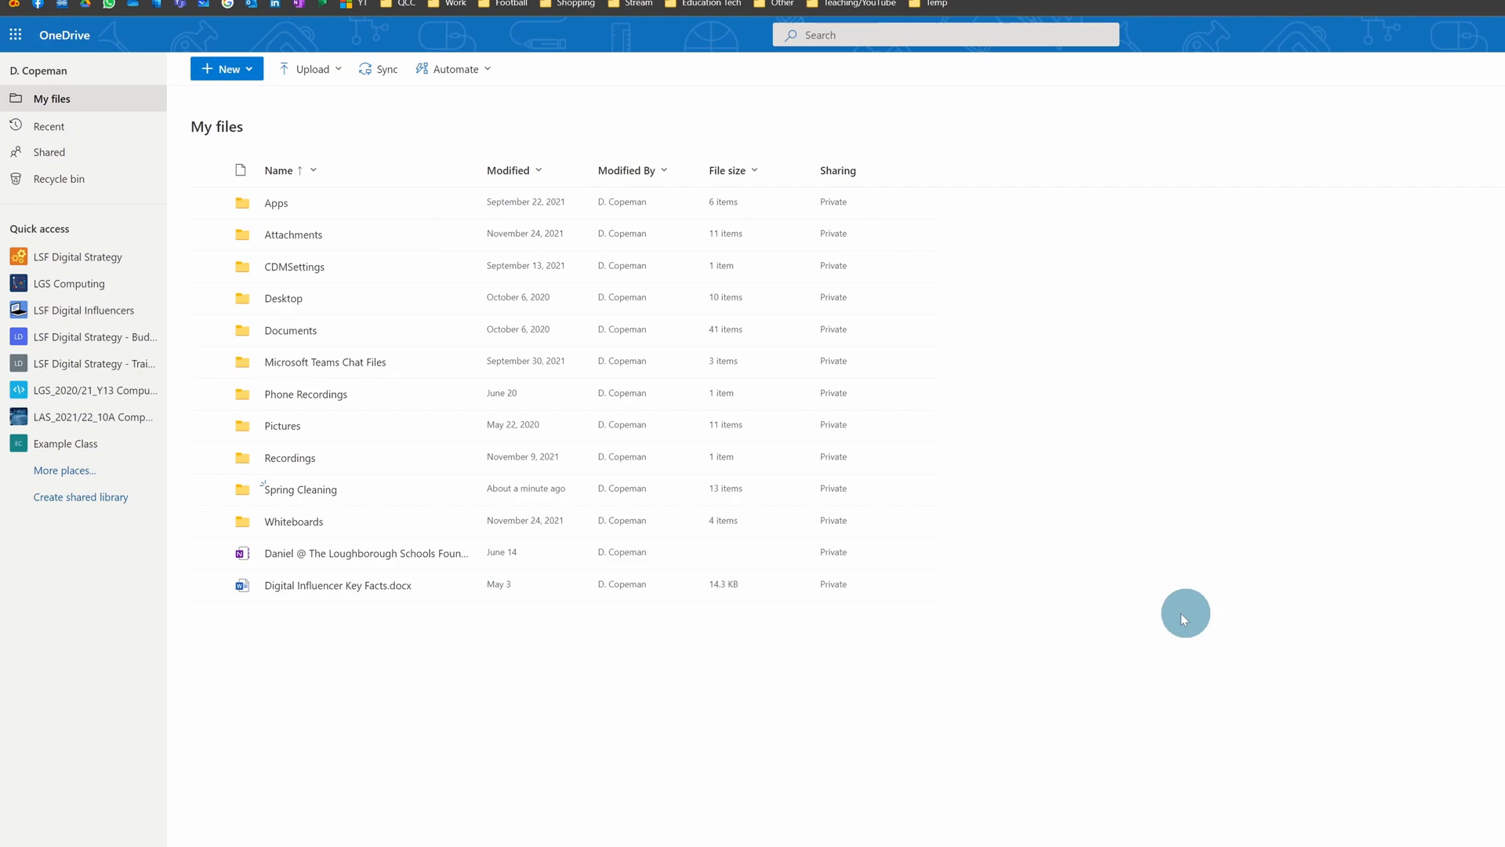
mouse_move(696, 693)
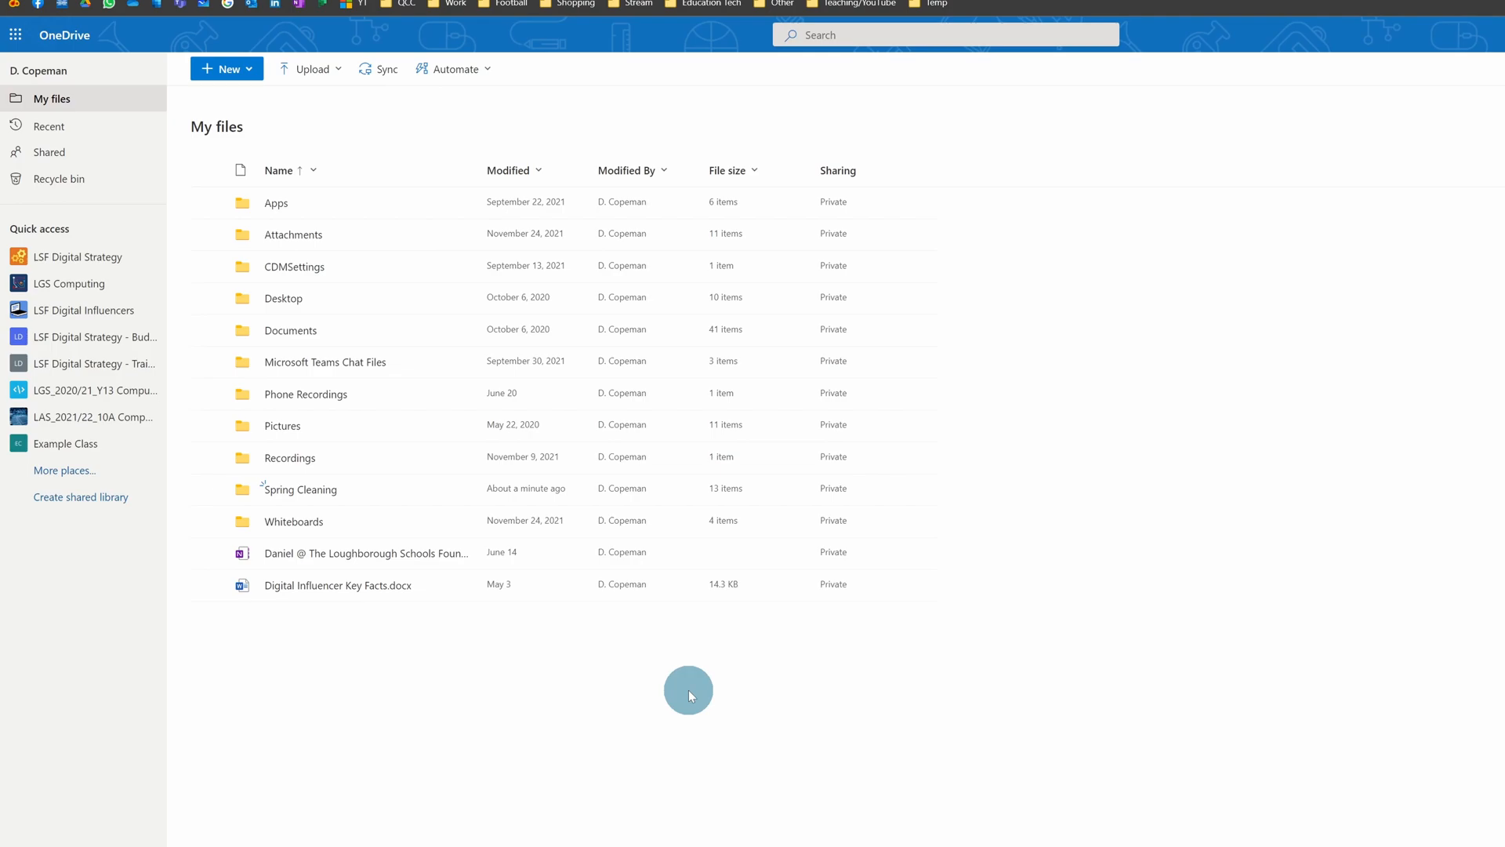
mouse_move(683, 698)
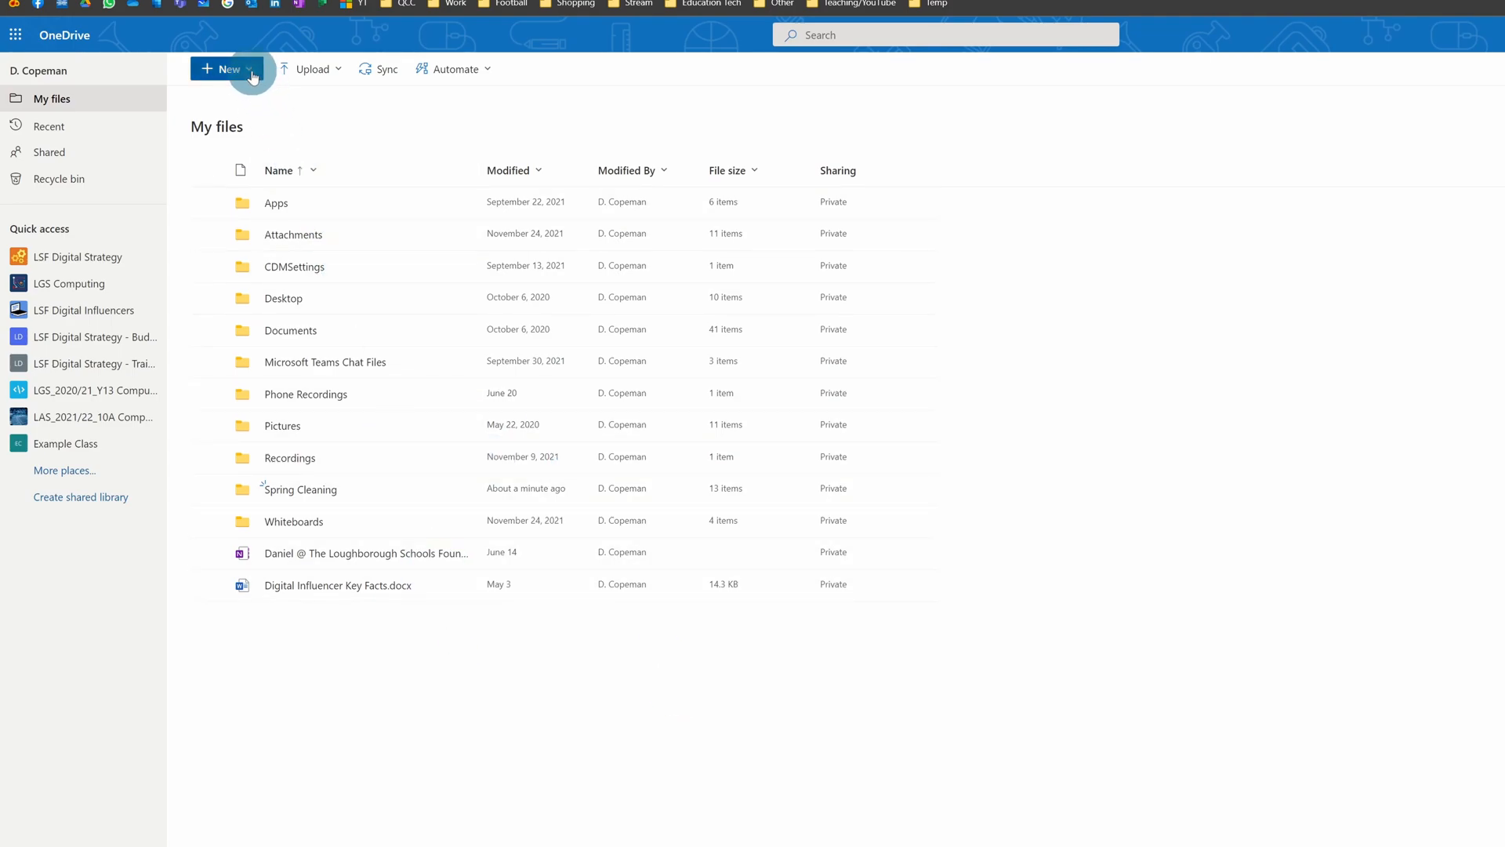
Dismiss the New menu and select Digital Influencer Key Facts.docx for moving
click(226, 69)
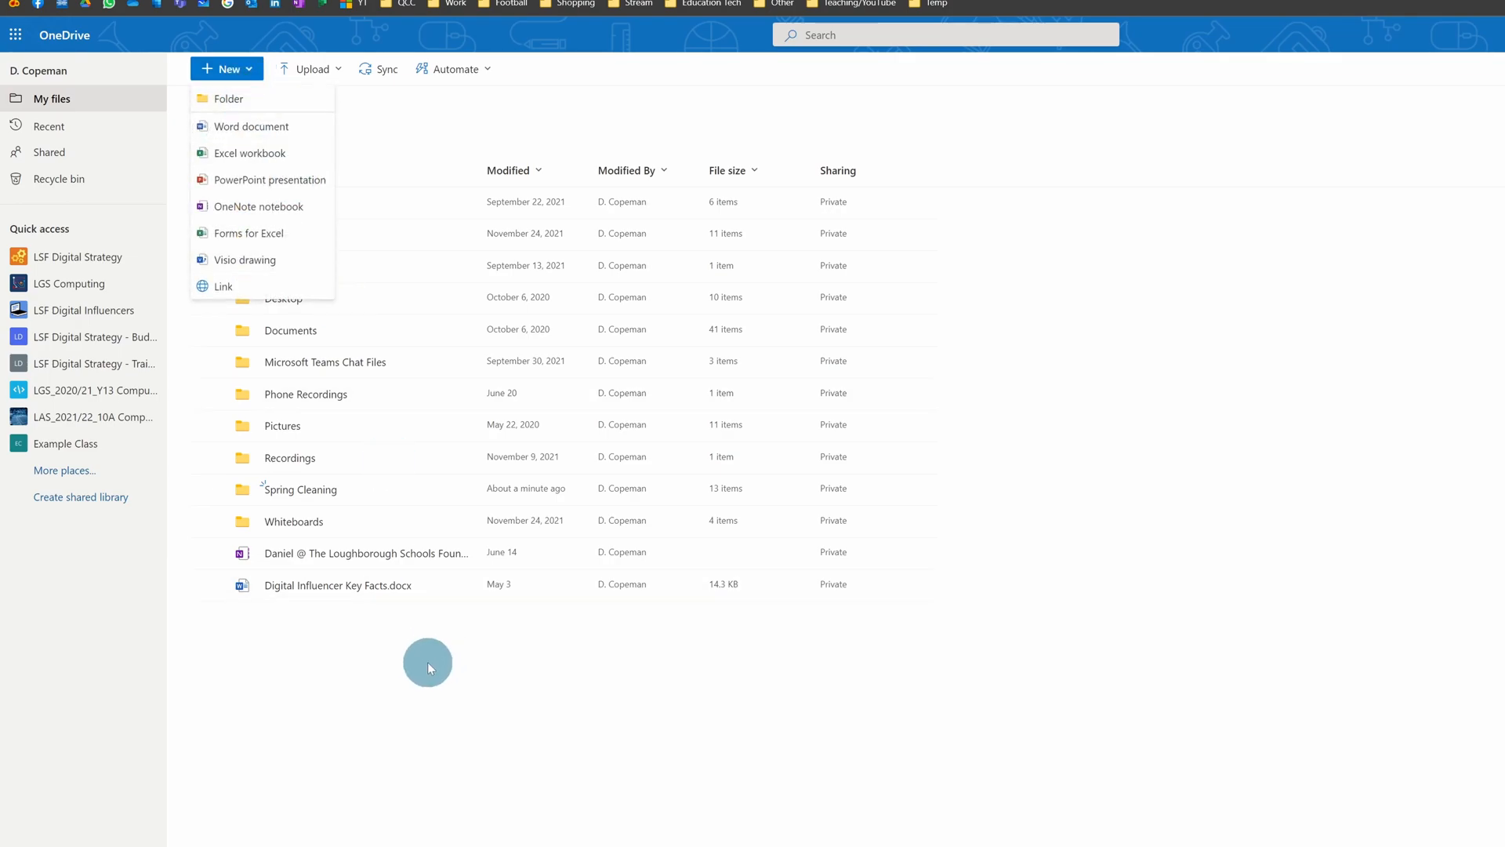
drag(340, 585, 298, 489)
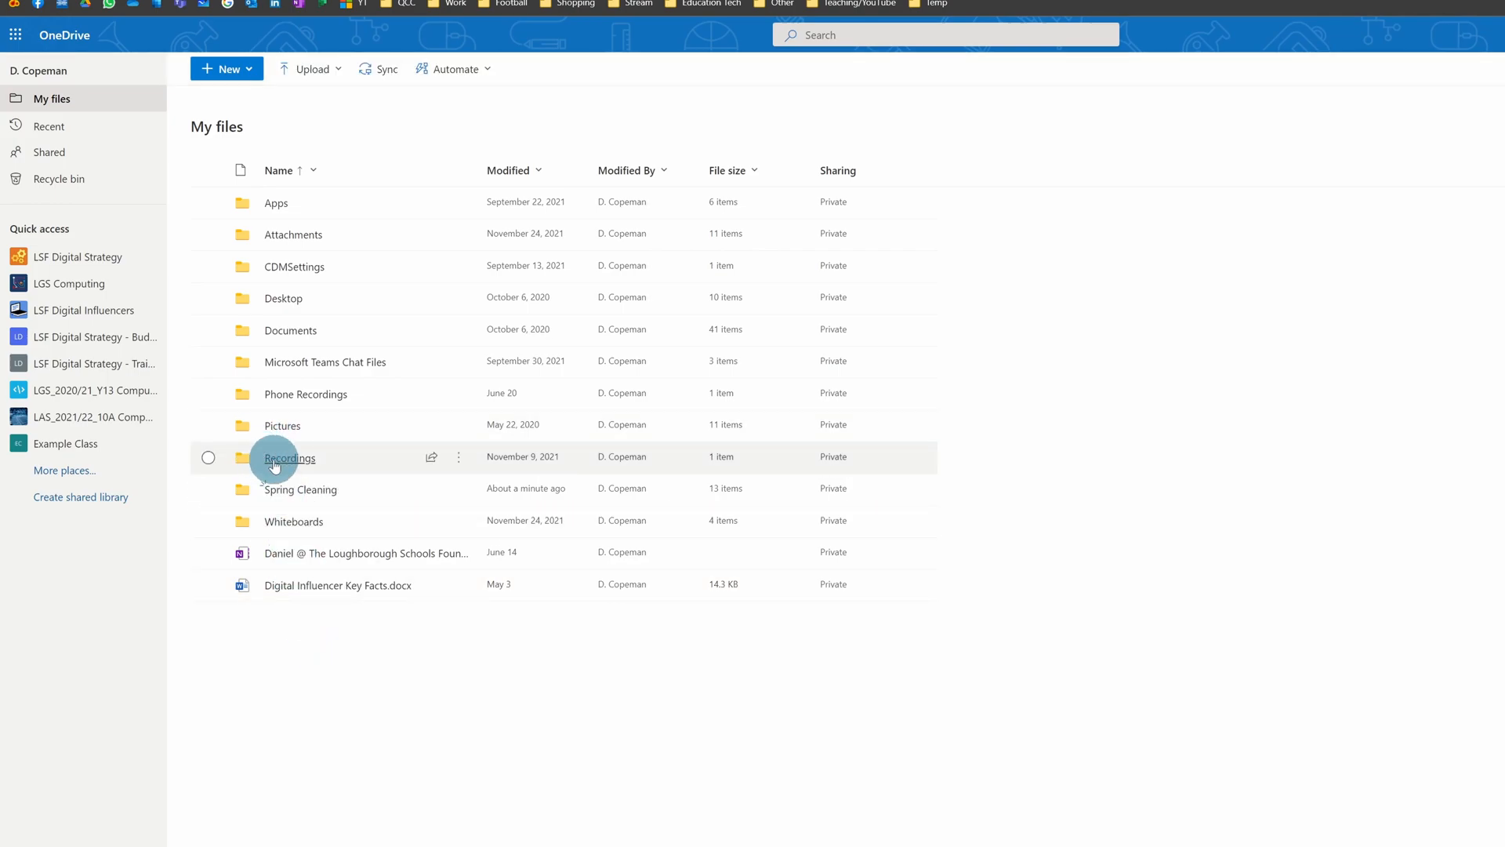
mouse_move(218, 593)
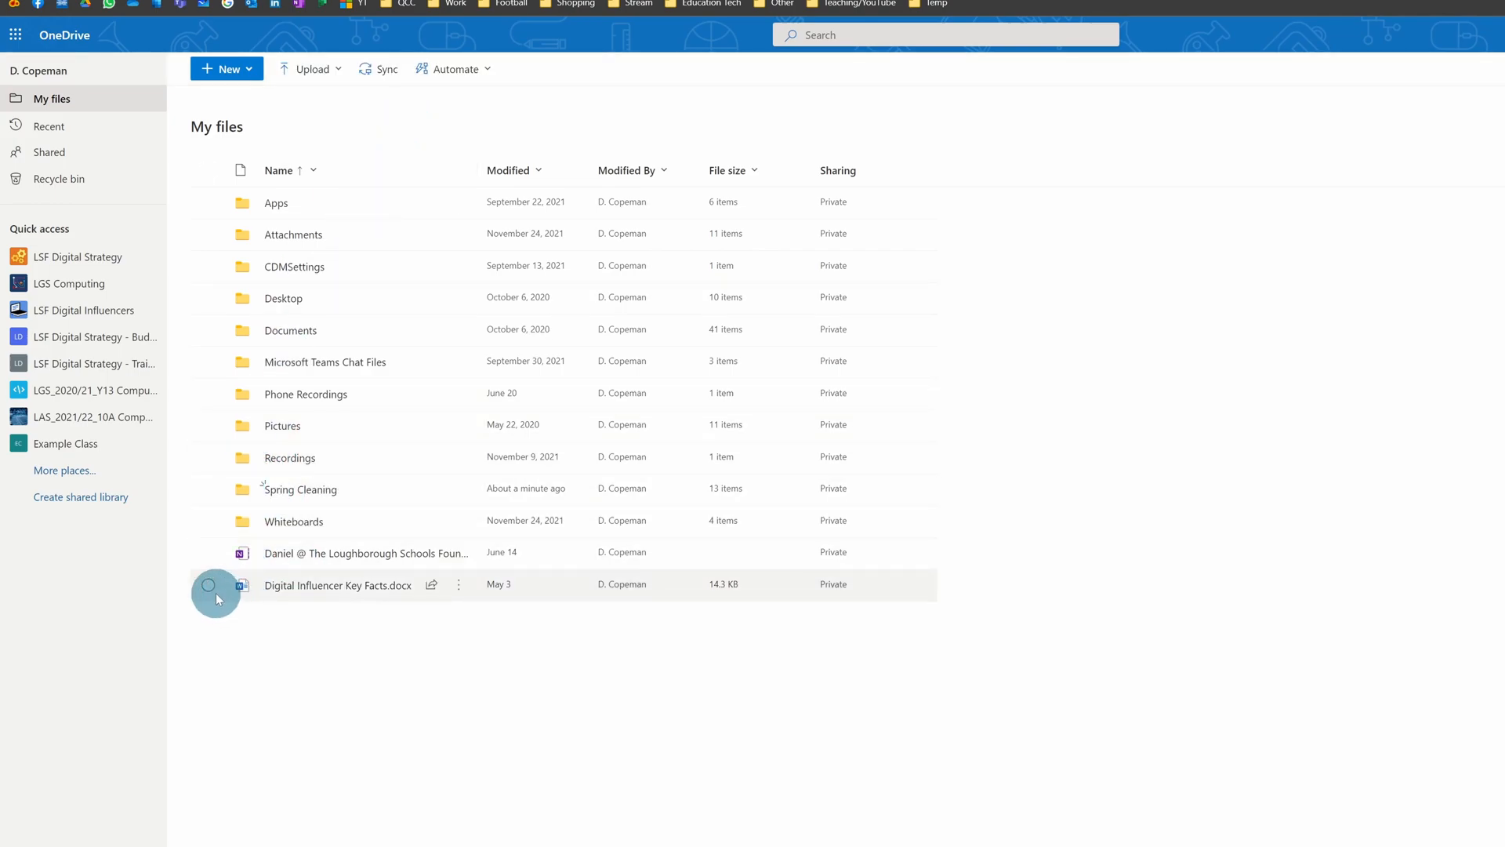
click(209, 585)
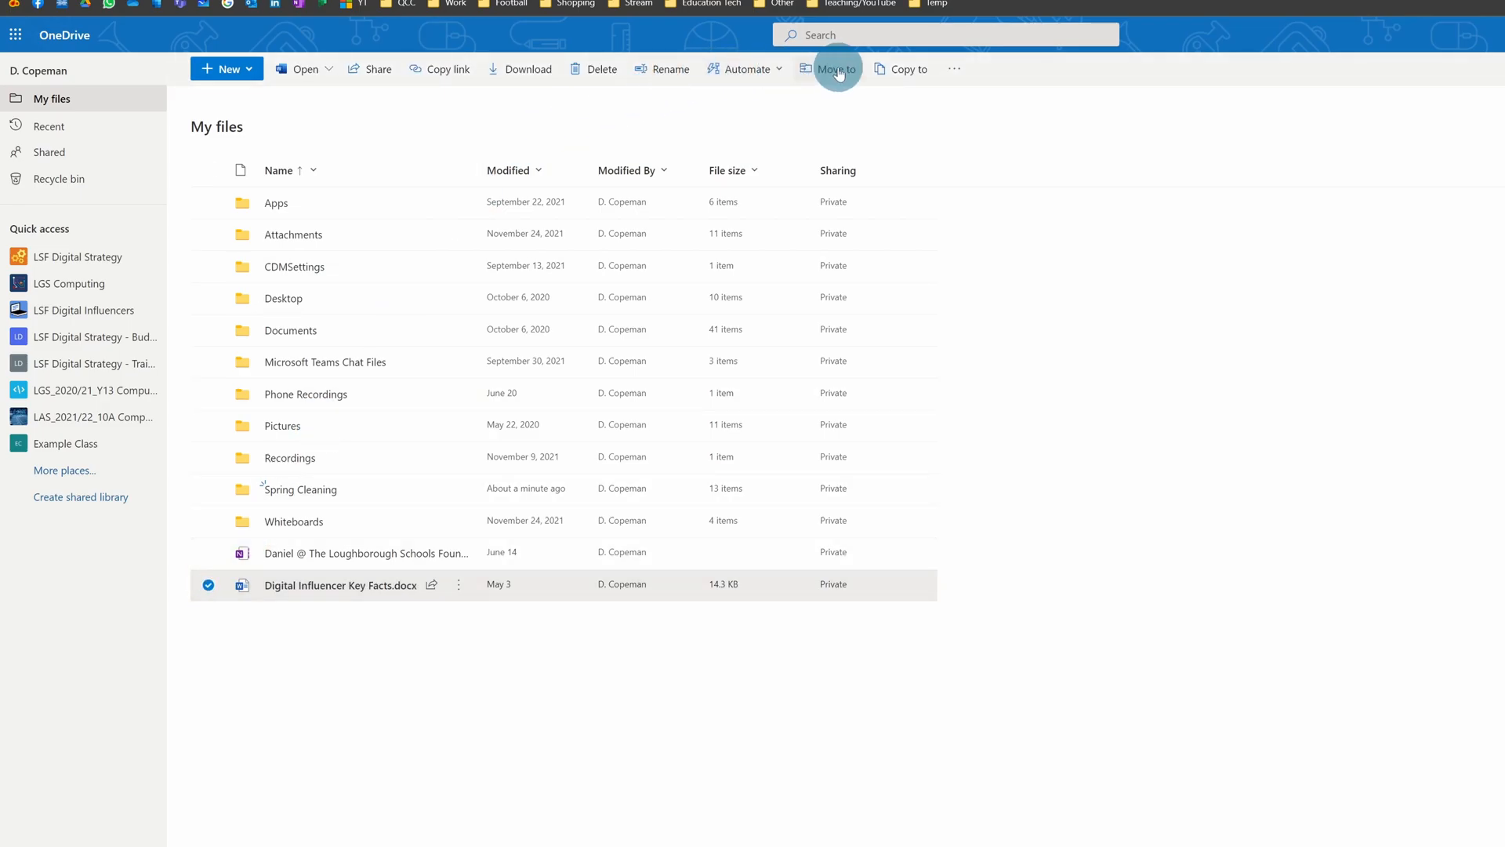